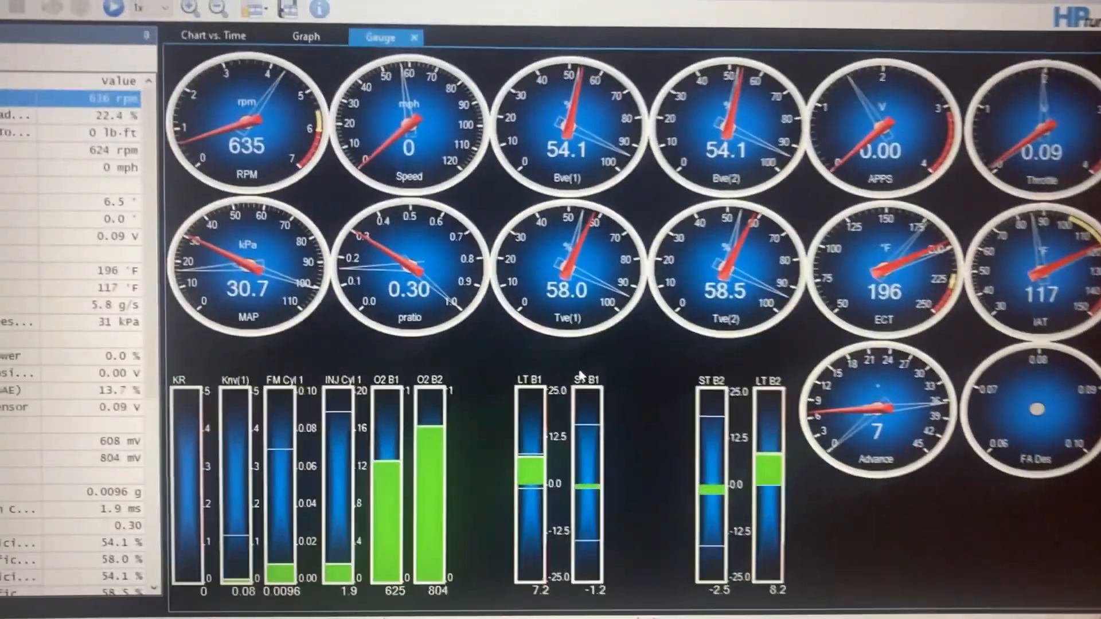
- Scroll the Power Enrich settings to view the power and knock enrichment entries
scroll(down, 3)
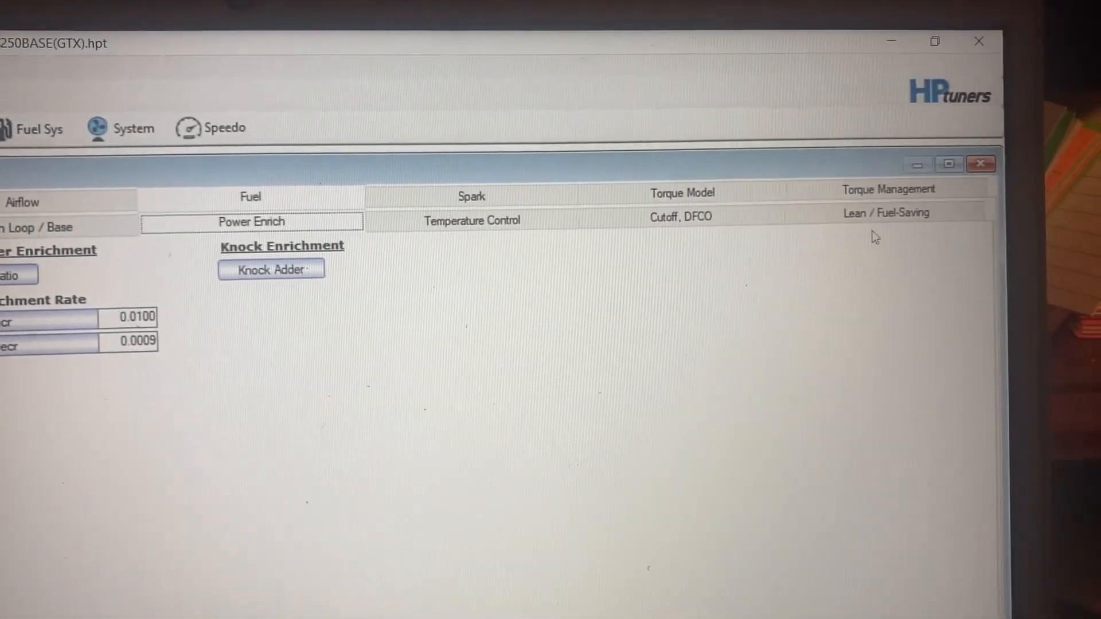
- Open the Throttle WOT table (3.745) from the General tab's pedal characteristics
click(888, 194)
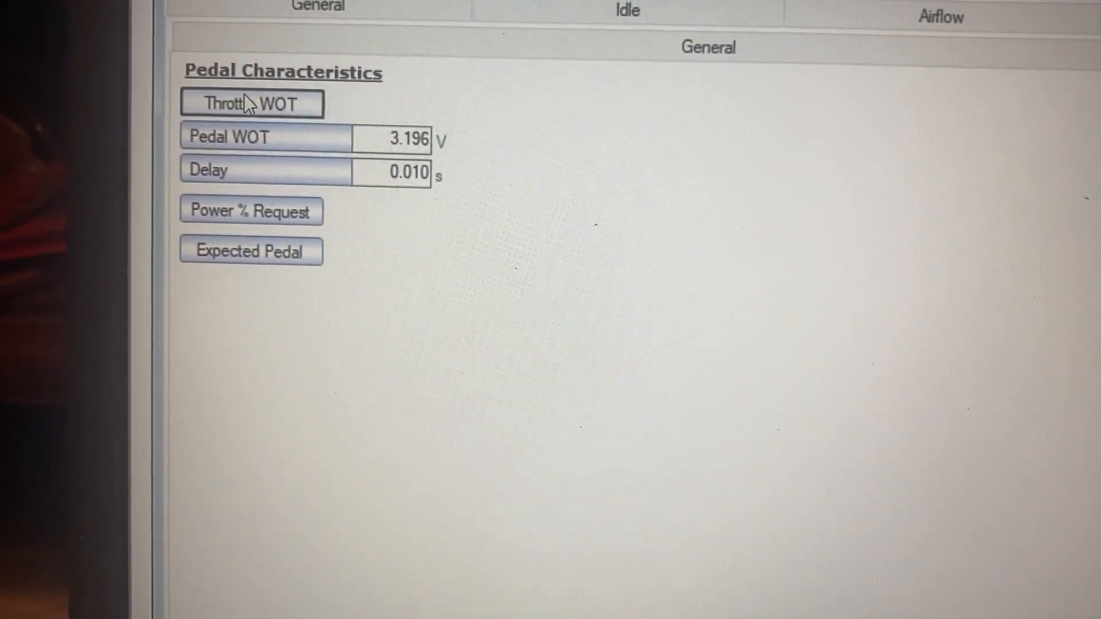
click(251, 104)
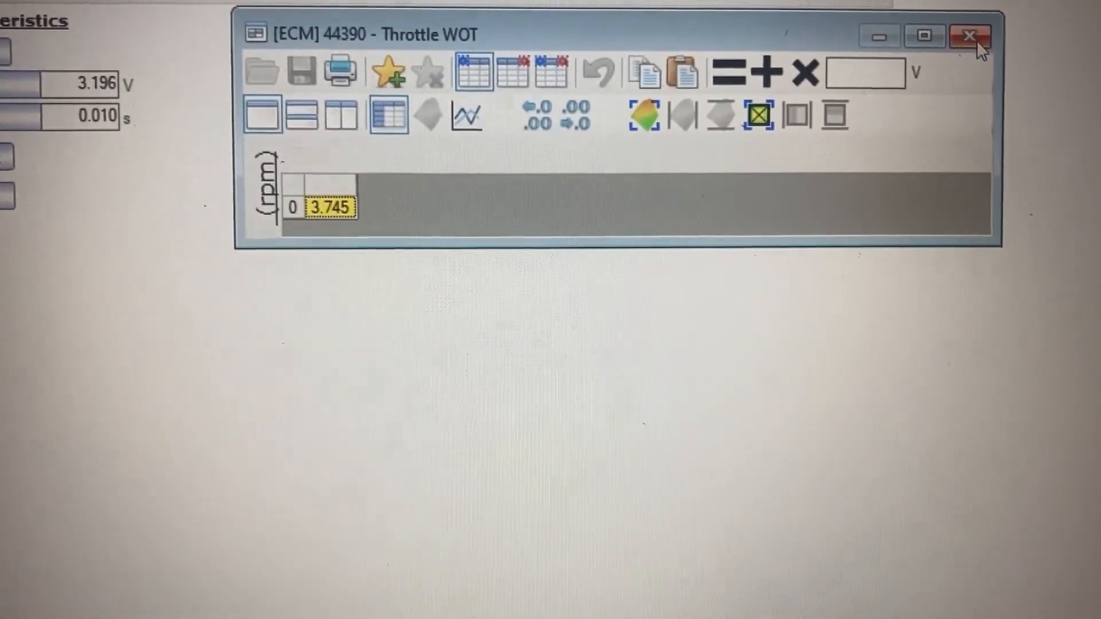
- Close the Throttle WOT table and scroll the Scanner log's idle gauges (635 rpm, 196 °F)
click(969, 36)
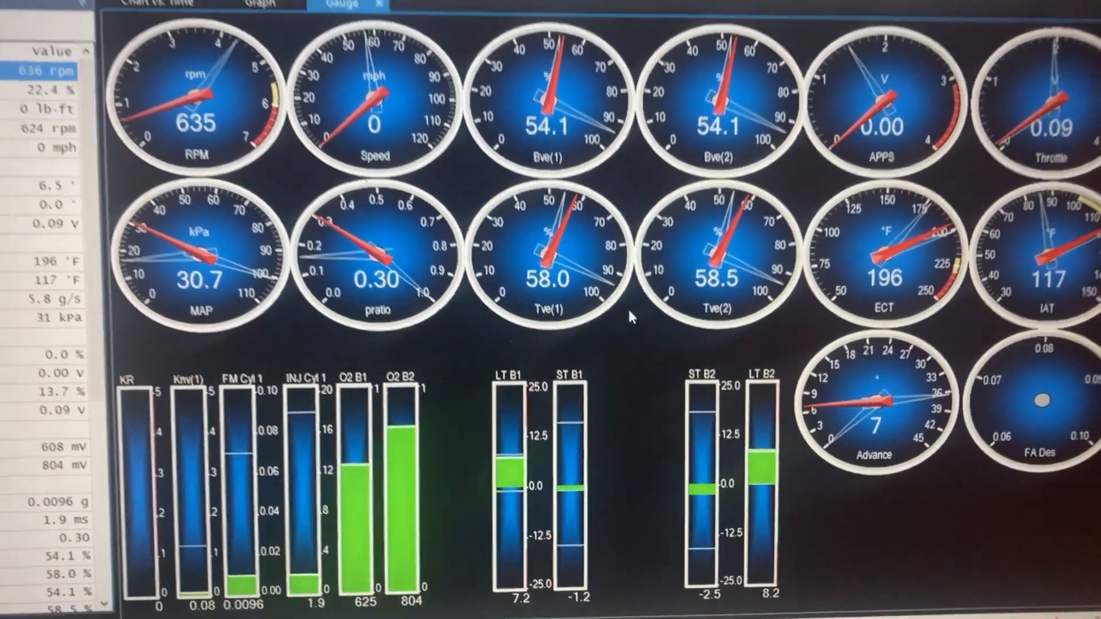
scroll(down, 3)
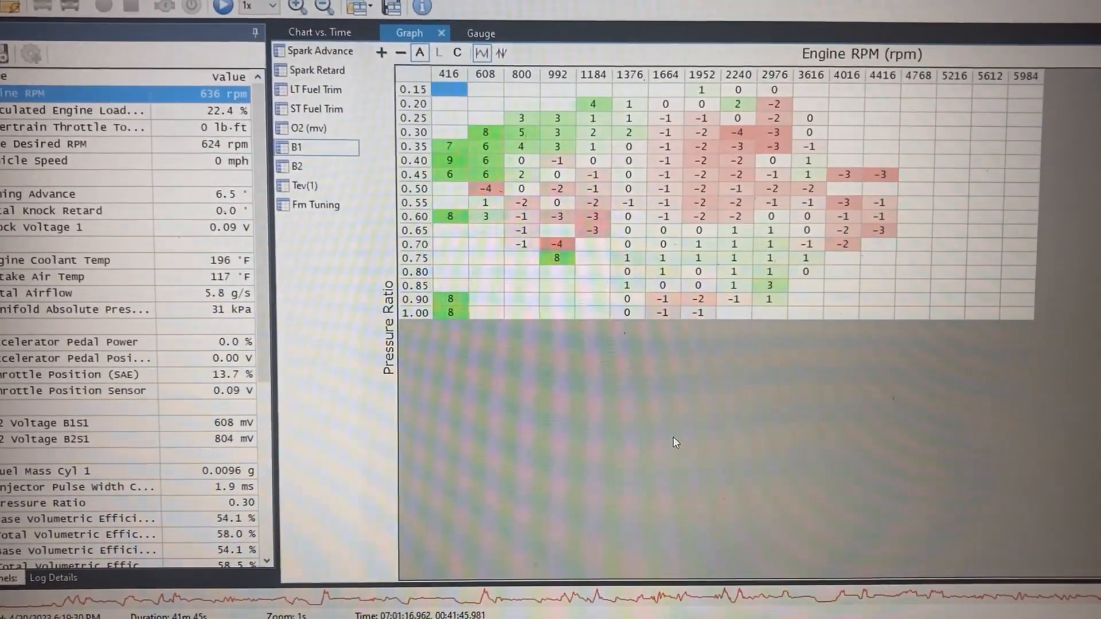
- Show the B1 trim histogram across pressure ratio and engine RPM
click(481, 34)
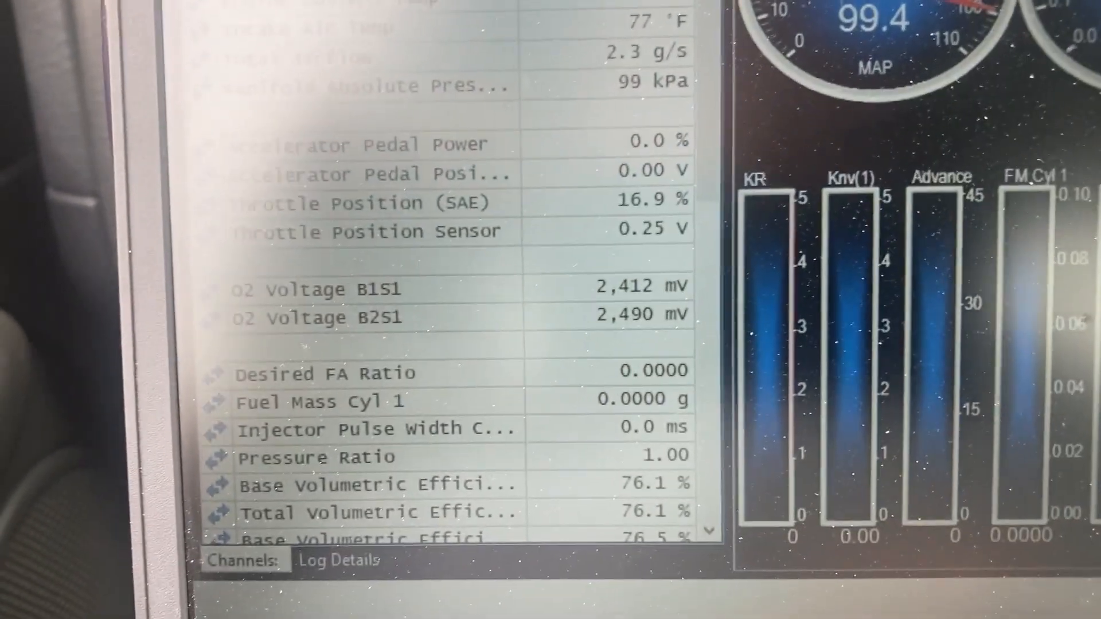
- Load the tune file 7250 Ve.1(1).hpt in VCM Editor and select Engine
scroll(down, 3)
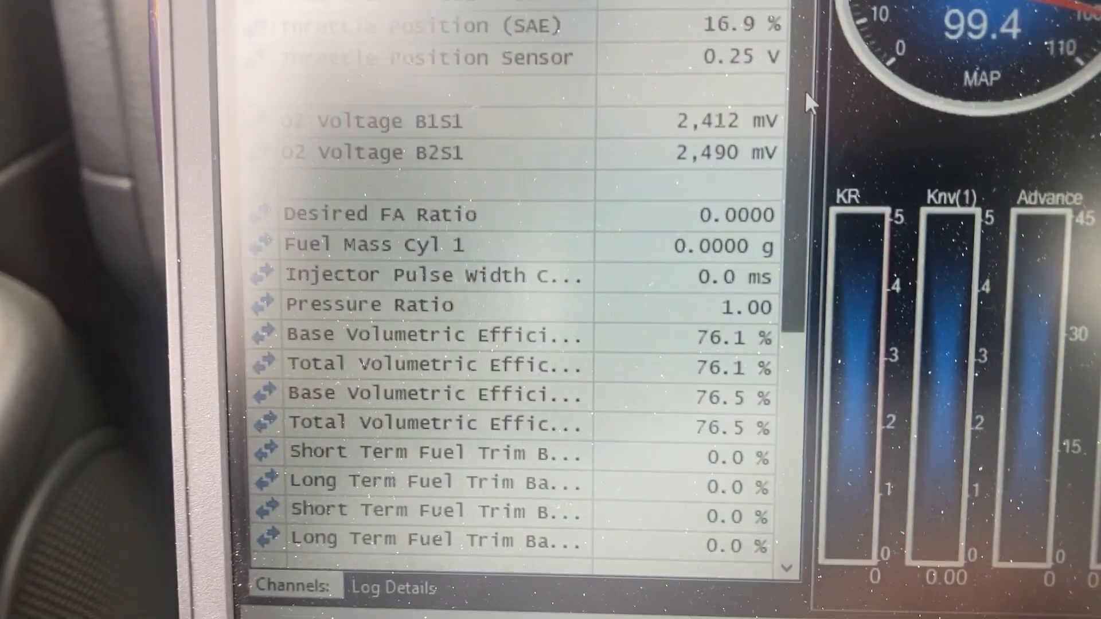
scroll(down, 3)
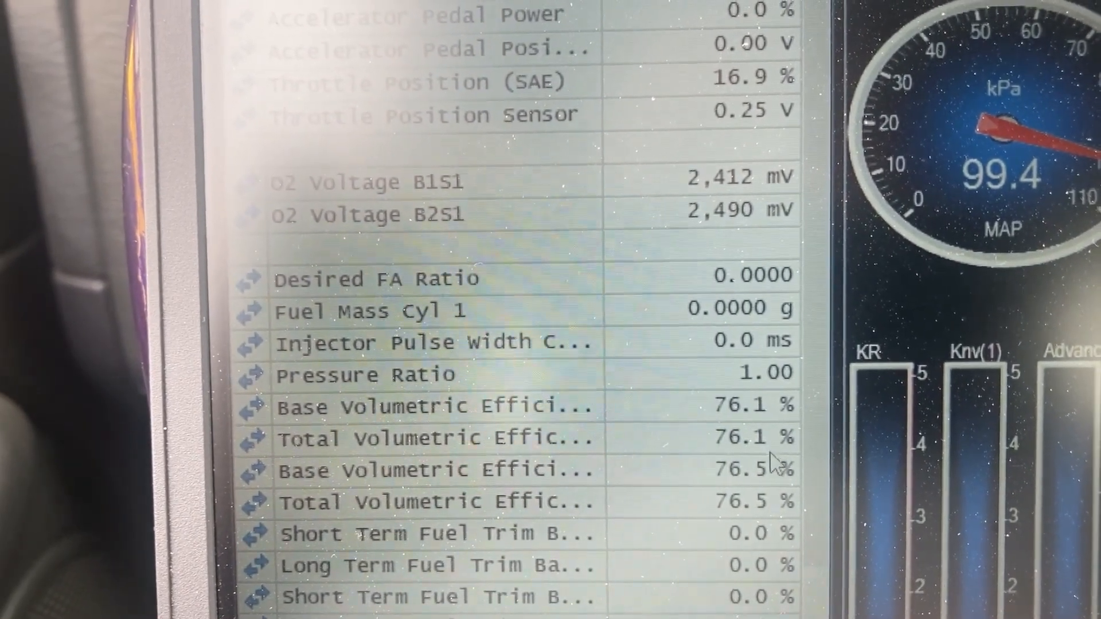
click(376, 109)
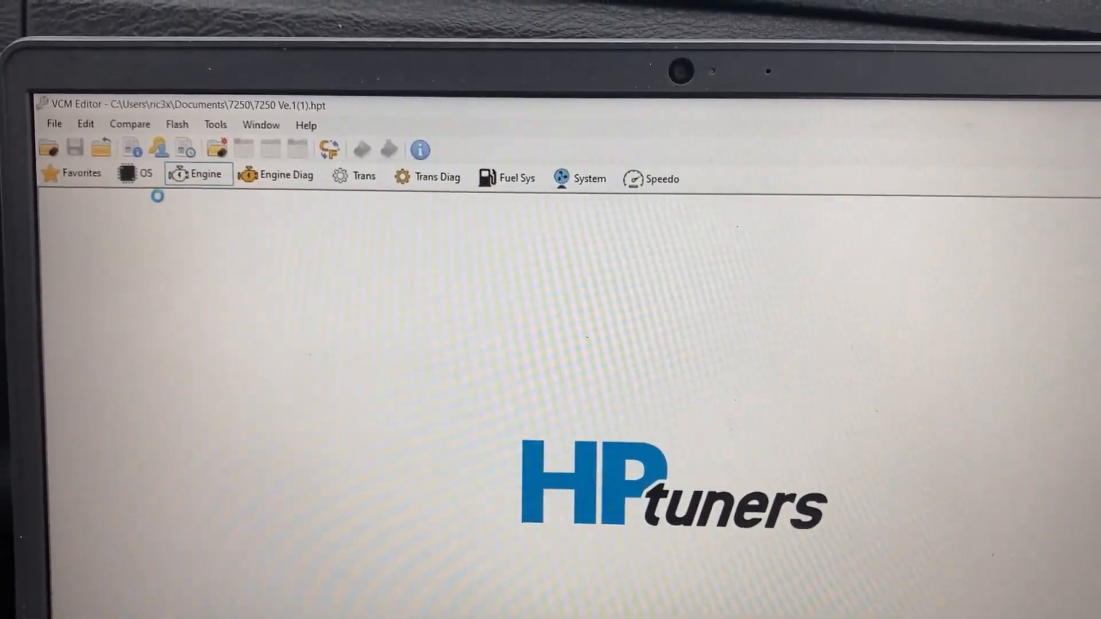
- Open the VE ECT Factor table under Speed Density Corrections (1.12 to 0.98)
click(199, 173)
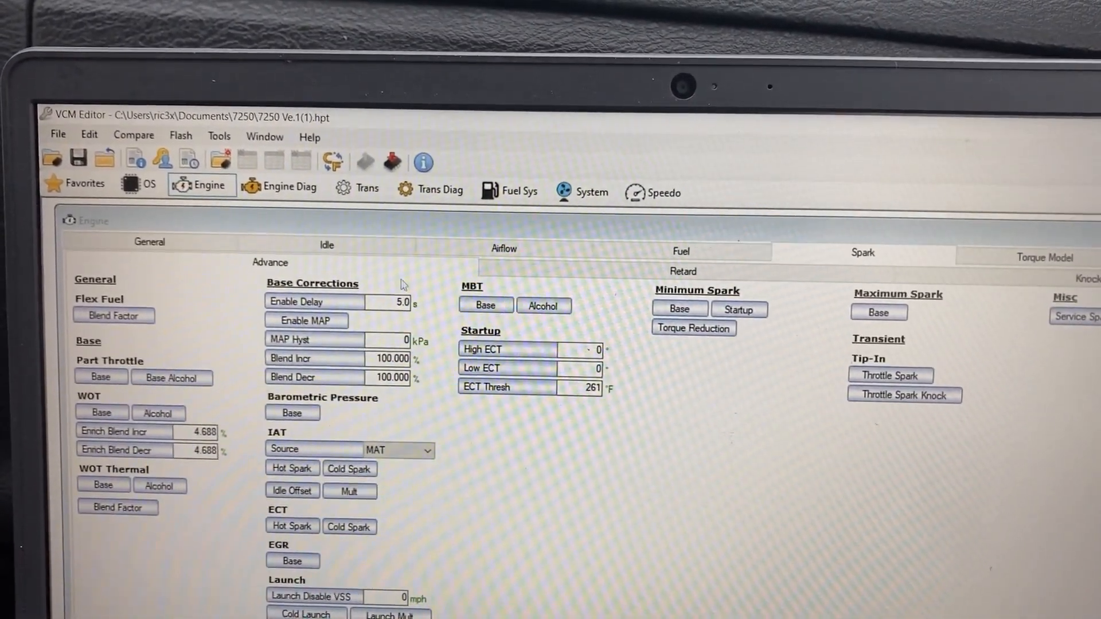
click(503, 248)
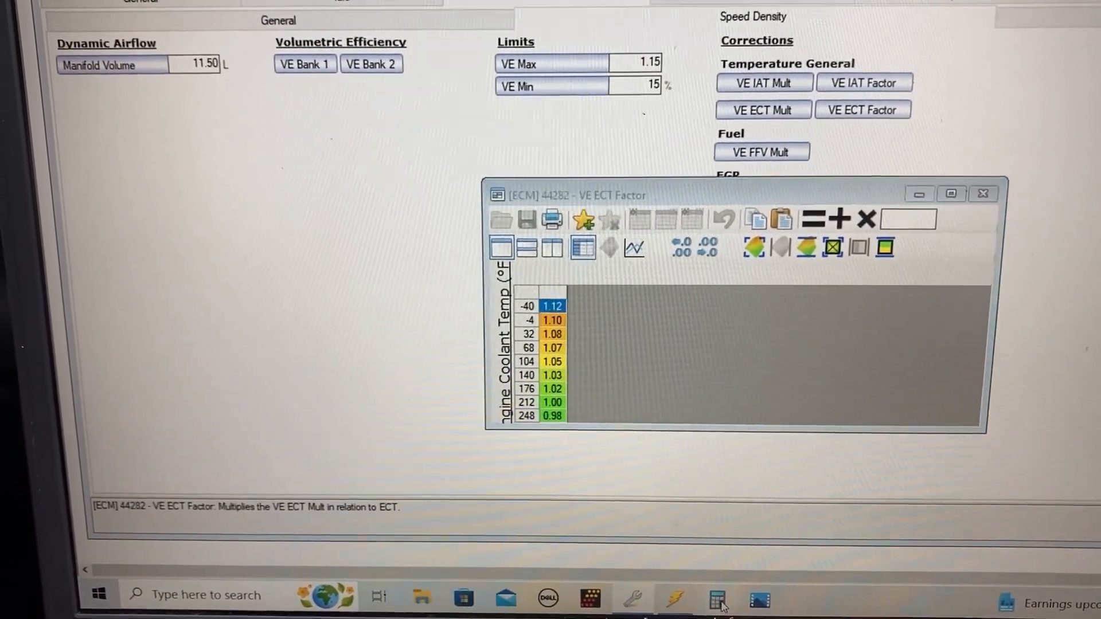
- Calculate 73 × 1.07 in Windows Calculator to check the 68°F ECT factor
click(716, 598)
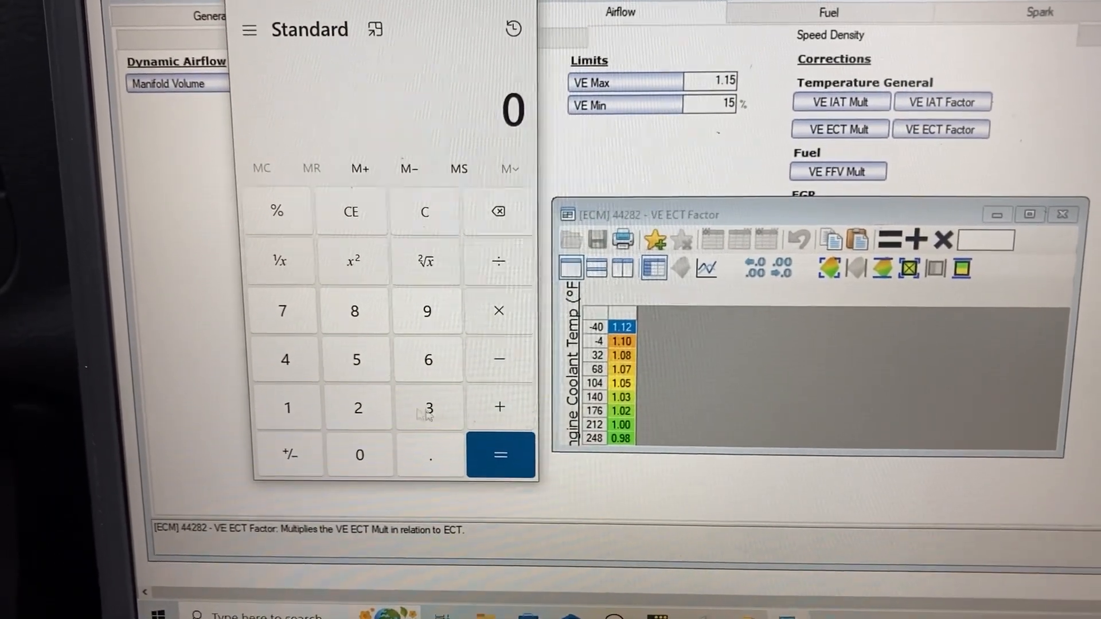
click(285, 310)
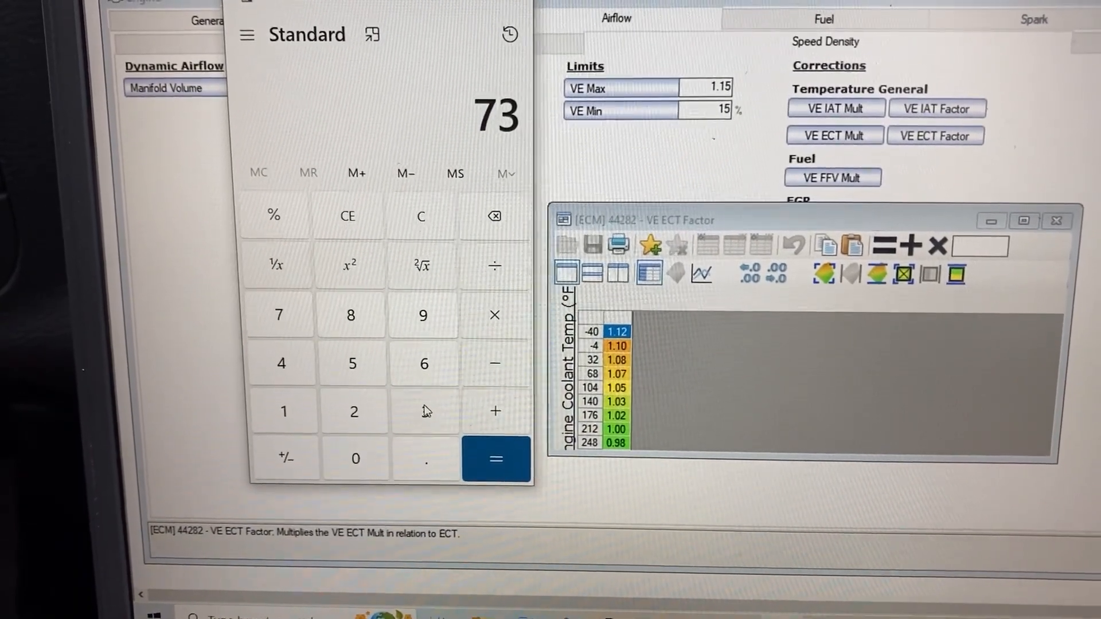
click(495, 315)
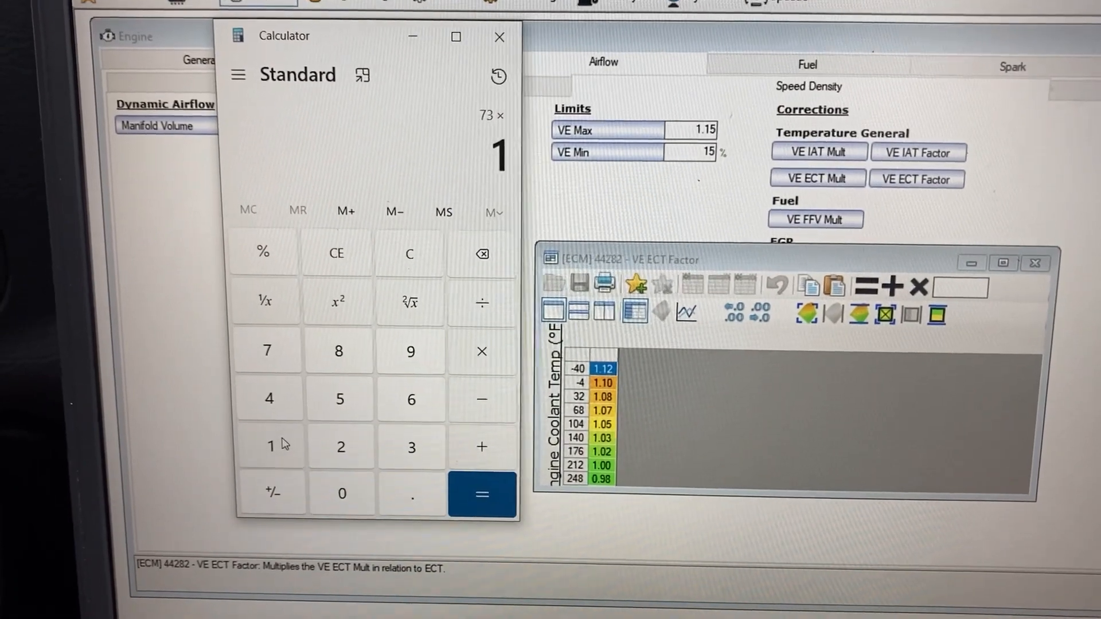
click(412, 493)
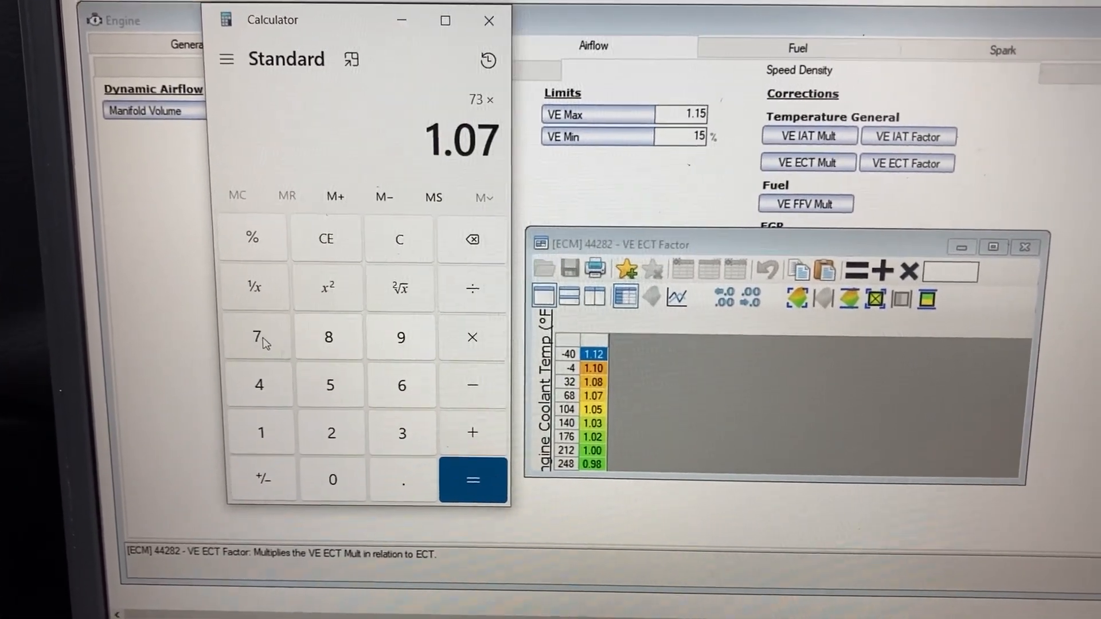
click(472, 481)
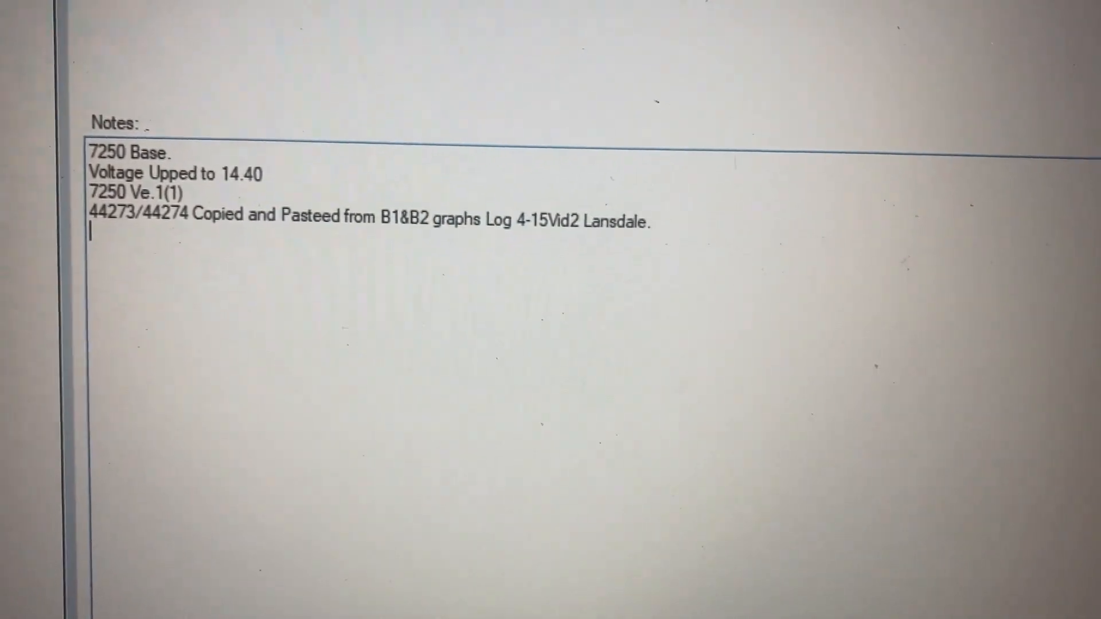
- Type '7250 Ve.1(20' on a new notes line below the Lansdale entry
text(7250)
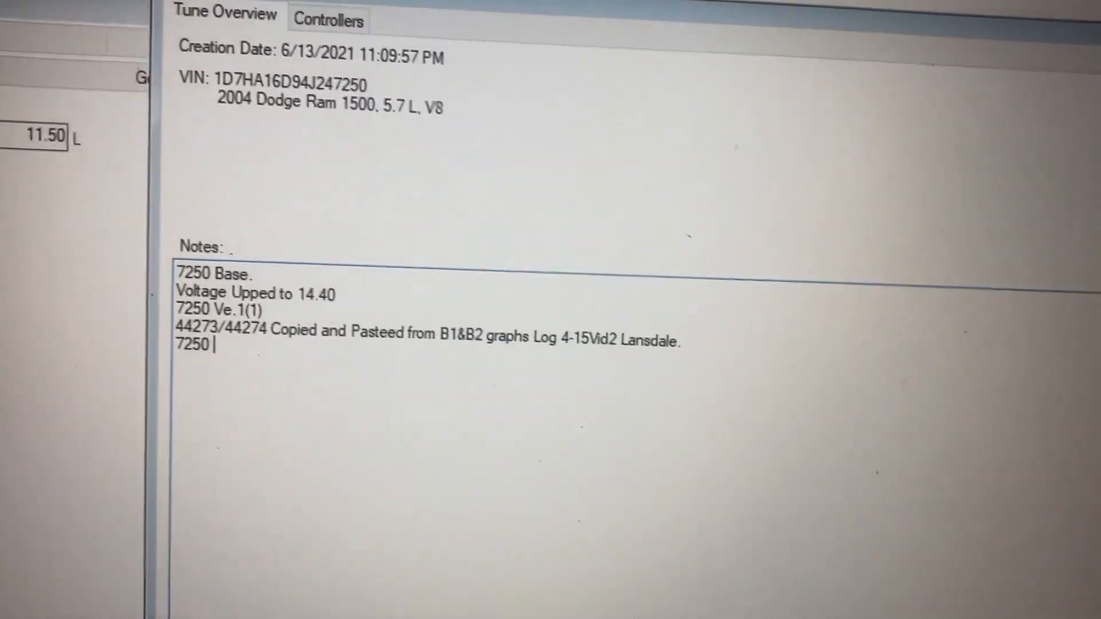
text(Ve.1)
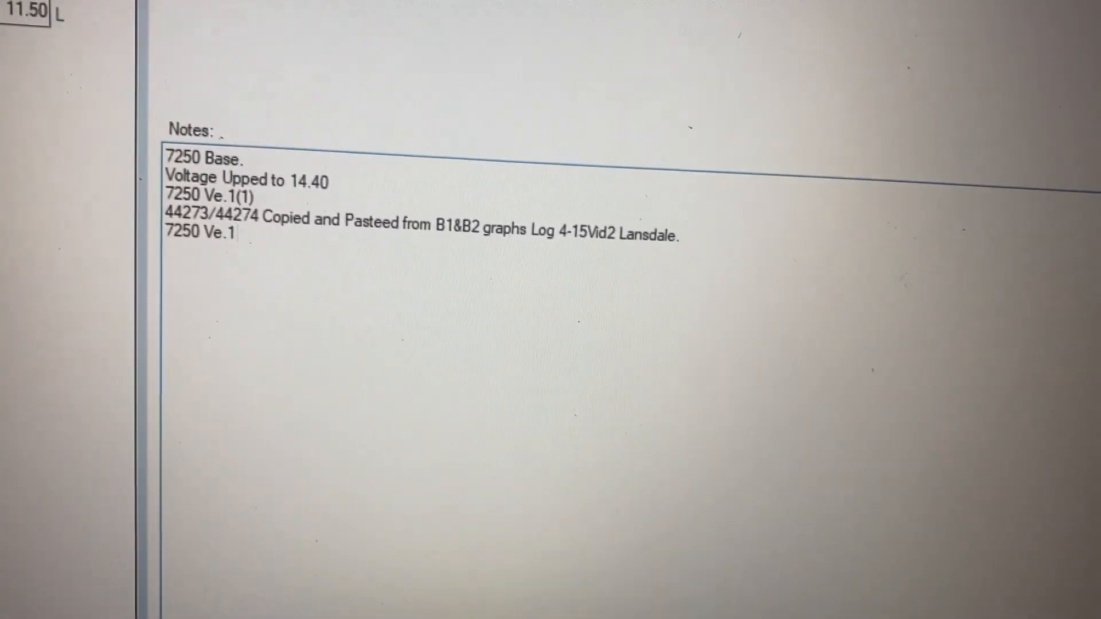
text((2)
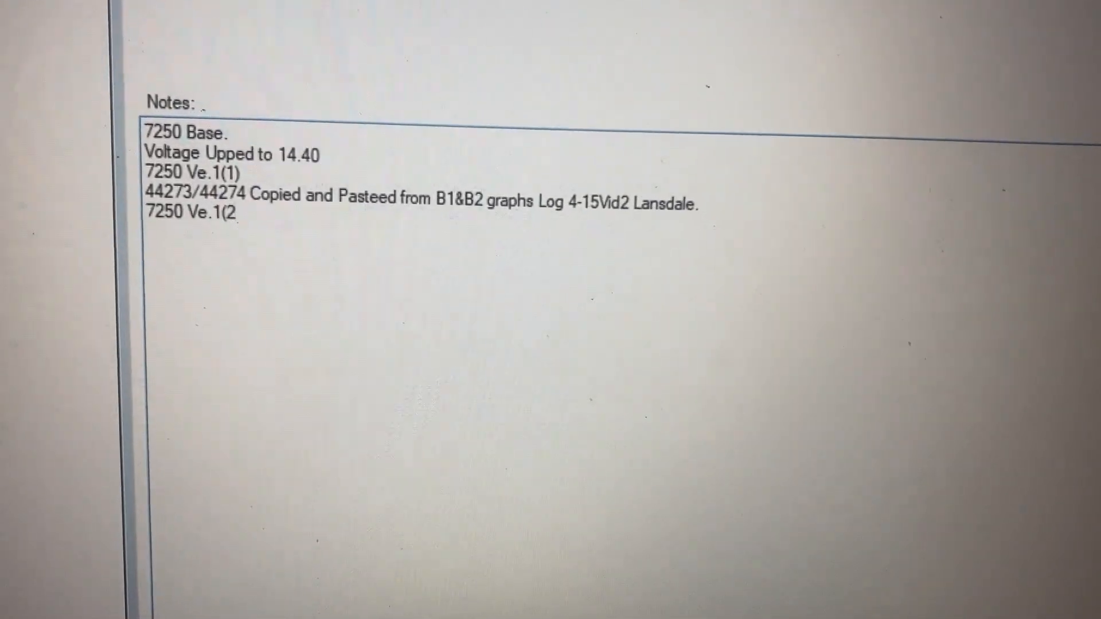
text(0)
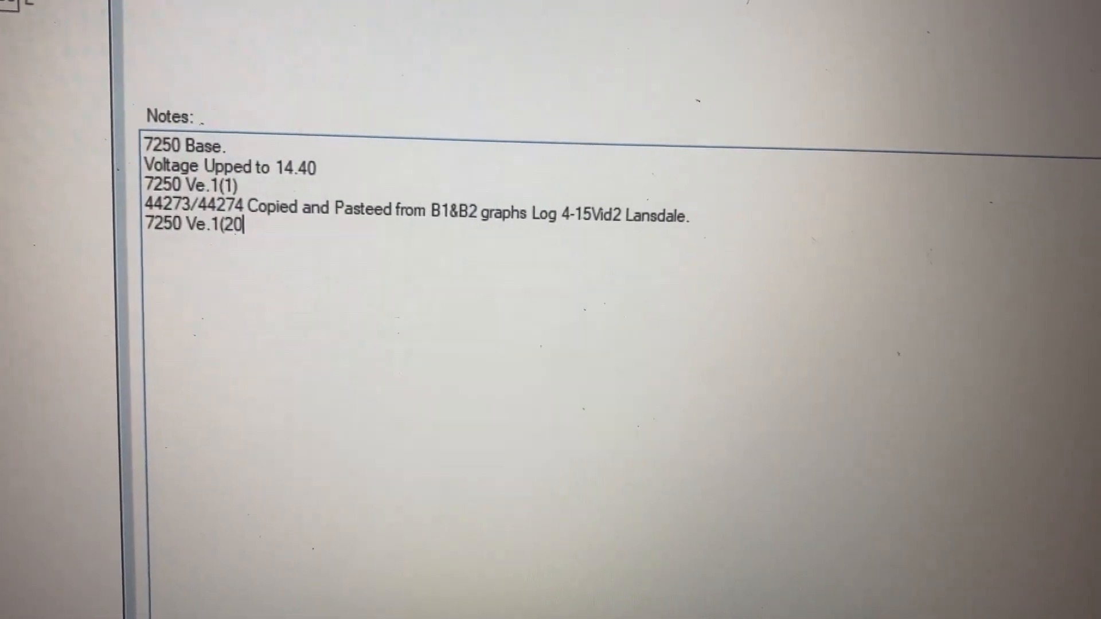